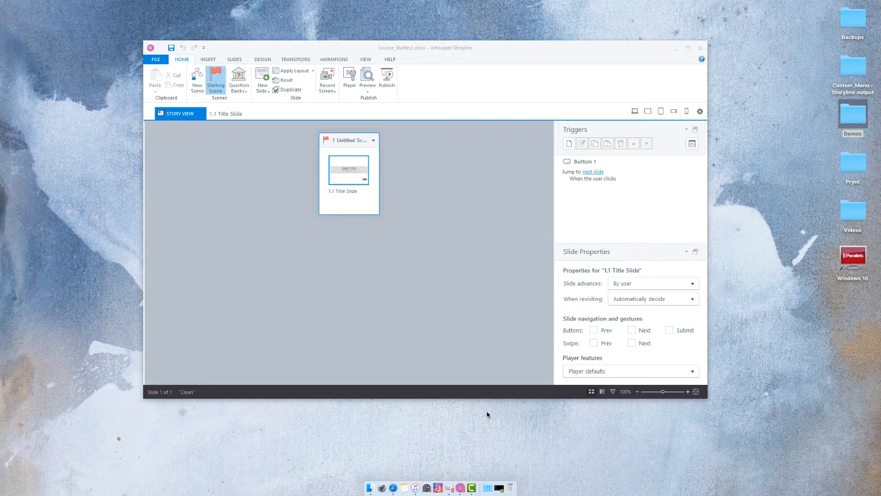
pyautogui.moveTo(460, 325)
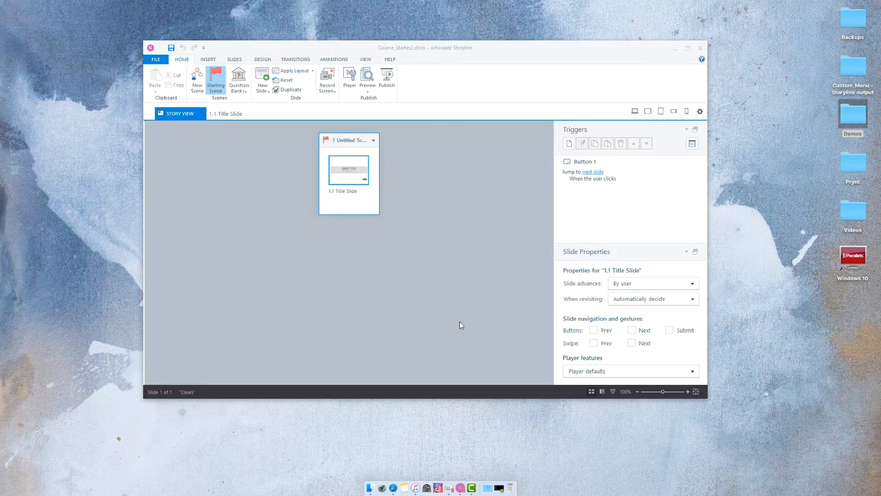
pyautogui.moveTo(365, 108)
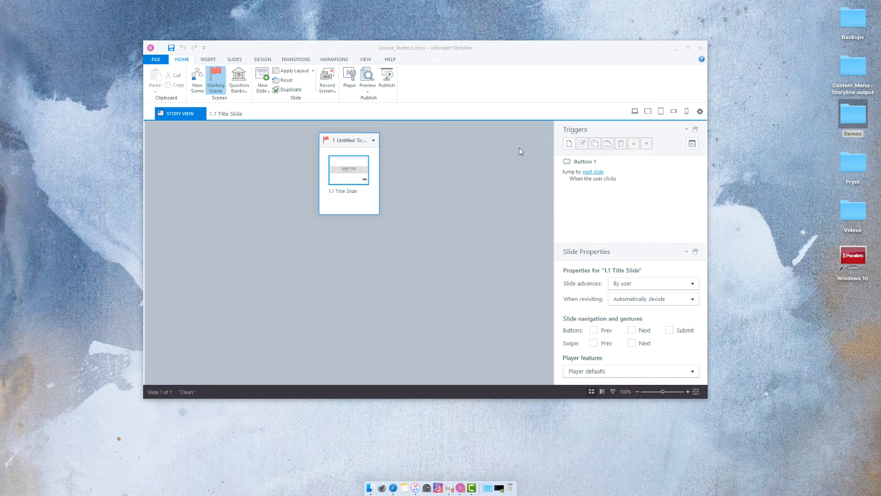
pyautogui.moveTo(491, 180)
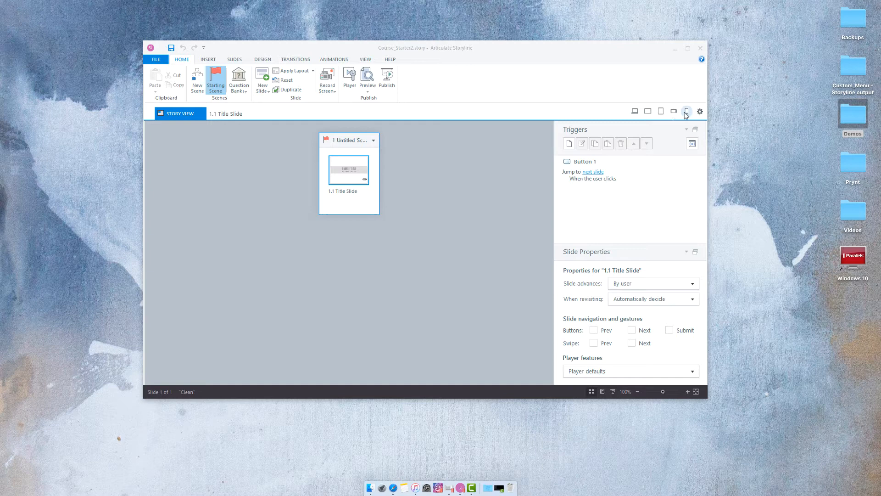
pyautogui.moveTo(569, 113)
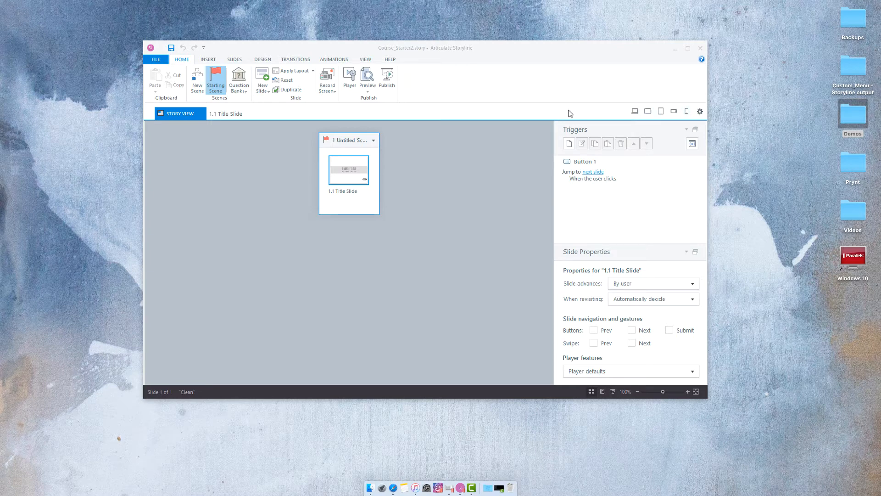
pyautogui.moveTo(527, 136)
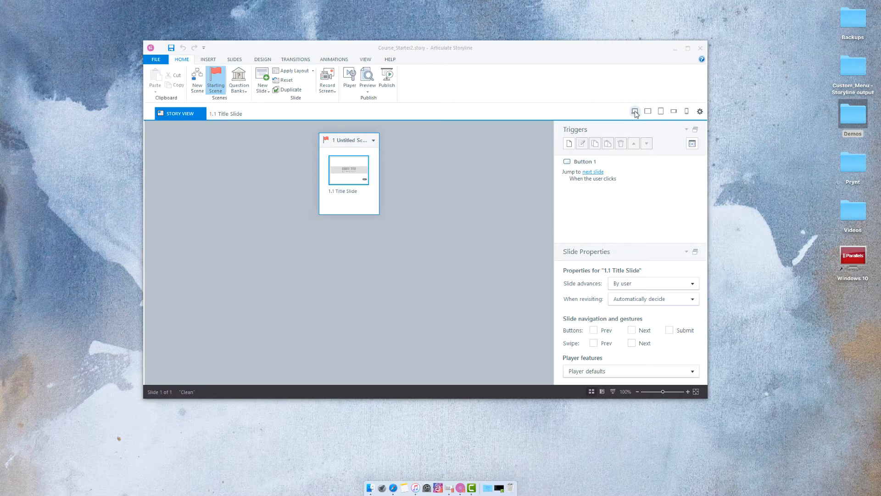
pyautogui.moveTo(480, 197)
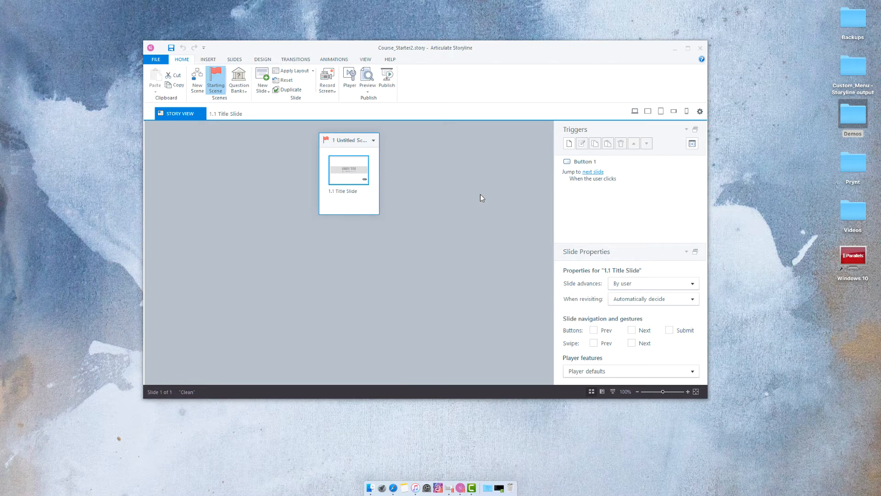
# Step: Preview the title slide, cycling tablet landscape, tablet portrait, then phone portrait layouts
pyautogui.click(368, 79)
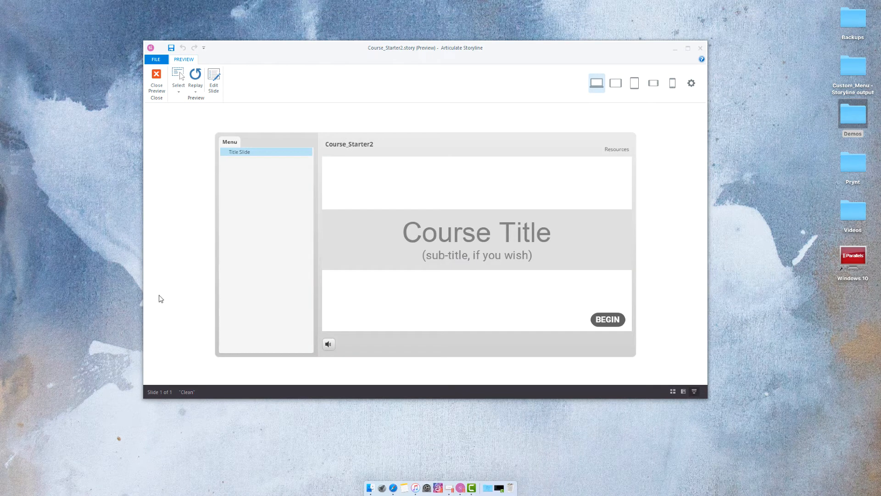
pyautogui.moveTo(411, 122)
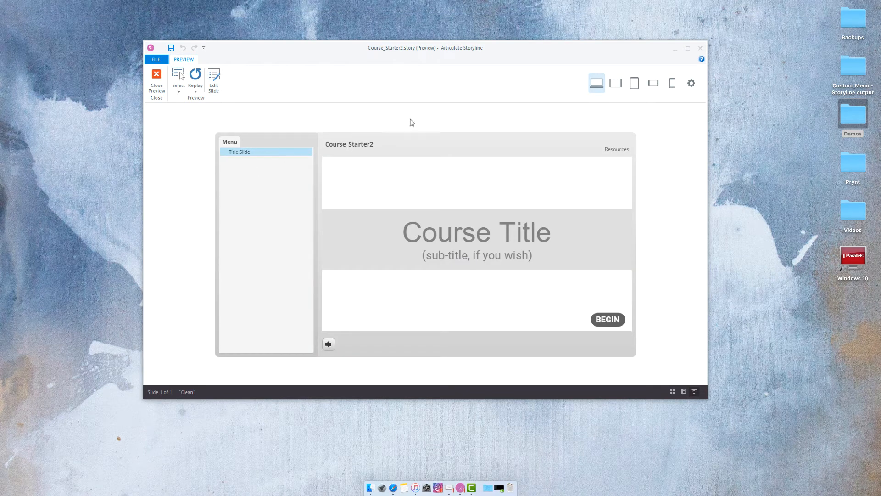
pyautogui.moveTo(625, 105)
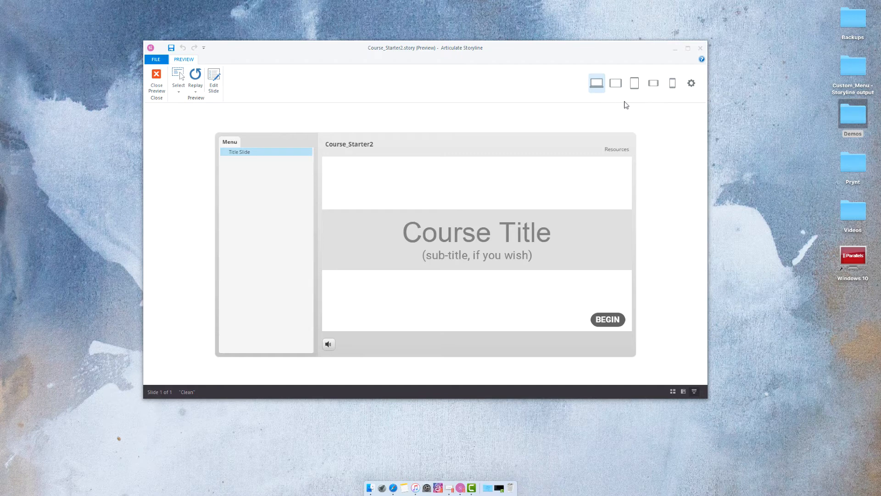
pyautogui.moveTo(631, 110)
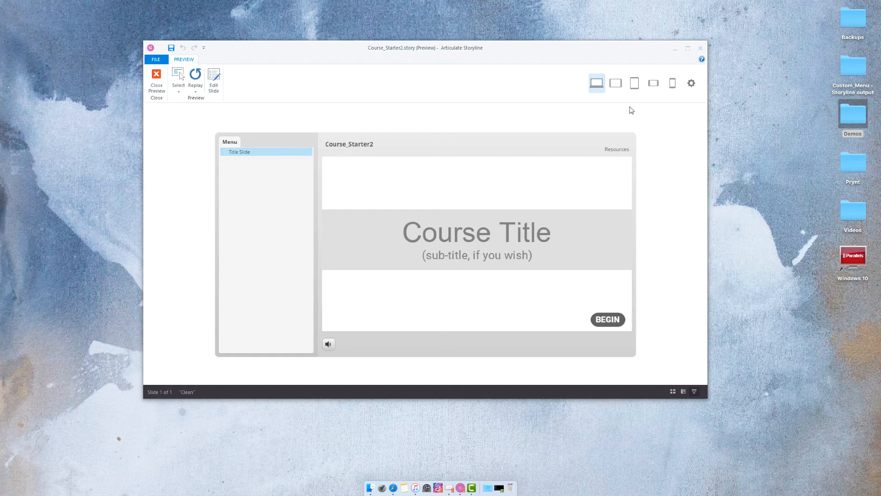
pyautogui.click(634, 83)
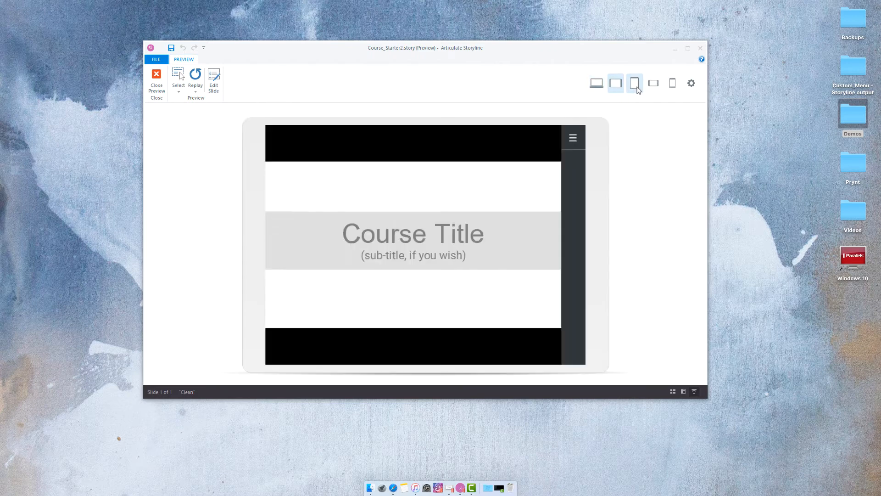
pyautogui.click(634, 84)
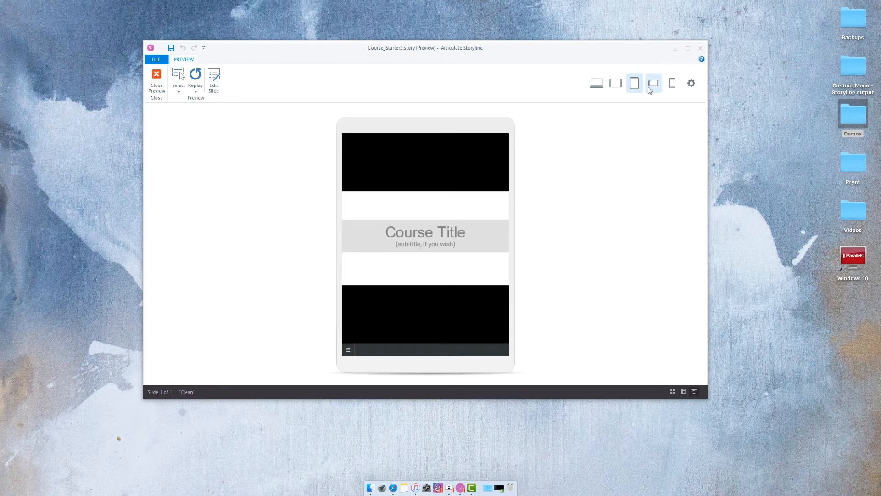
pyautogui.click(672, 82)
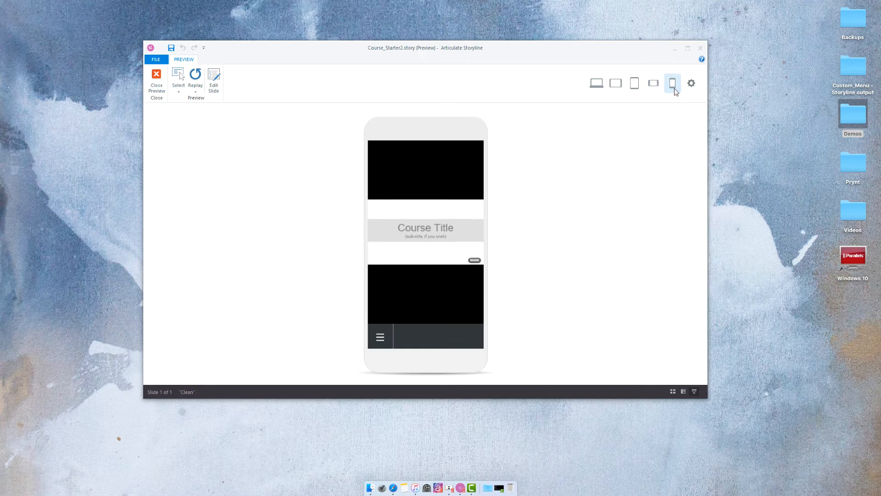
pyautogui.moveTo(714, 85)
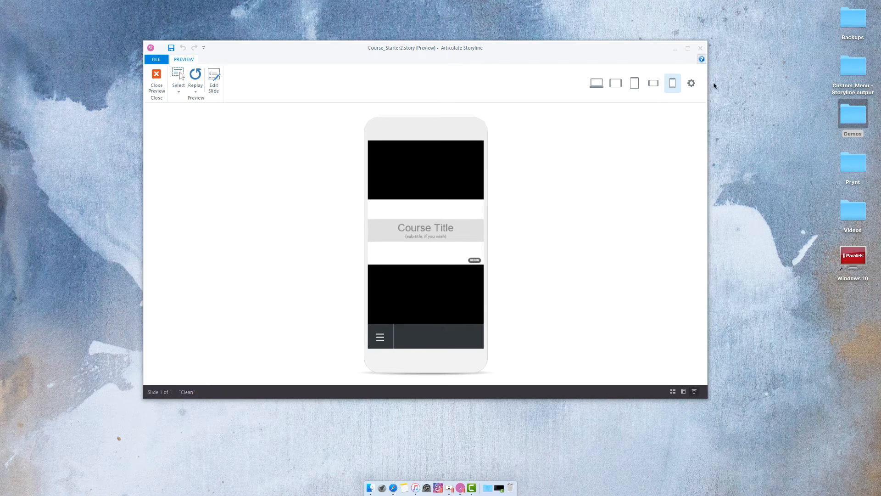
pyautogui.moveTo(691, 83)
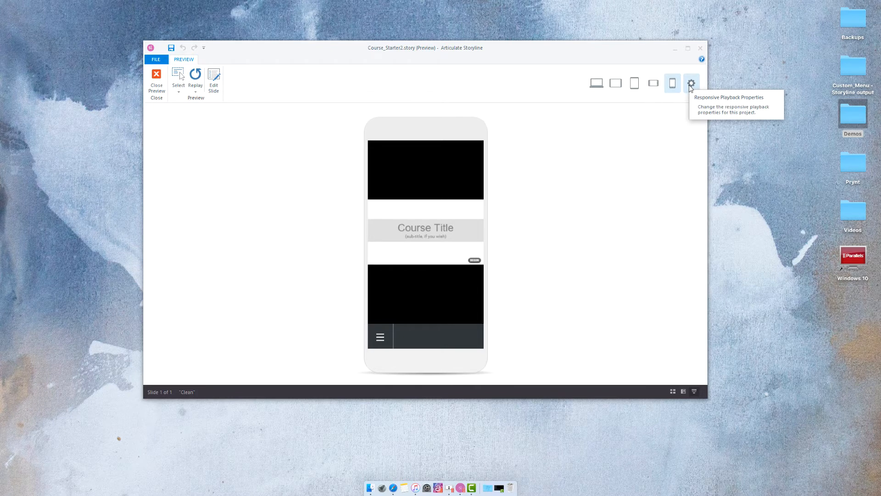
pyautogui.moveTo(681, 114)
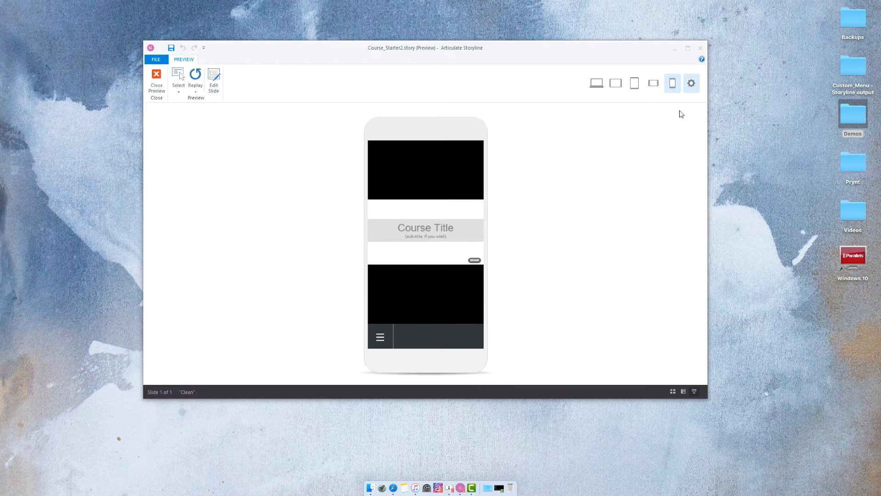
pyautogui.moveTo(551, 137)
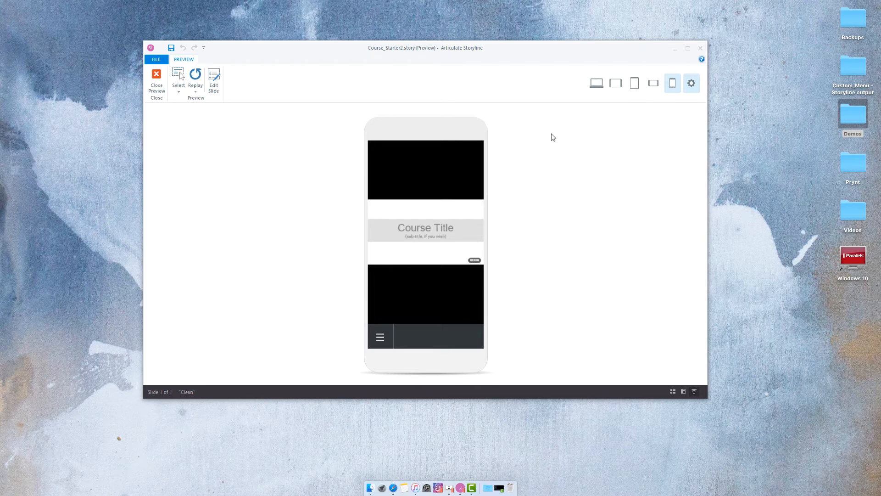
# Step: Open Responsive Playback and review the tablet orientation options without changing them
pyautogui.click(691, 83)
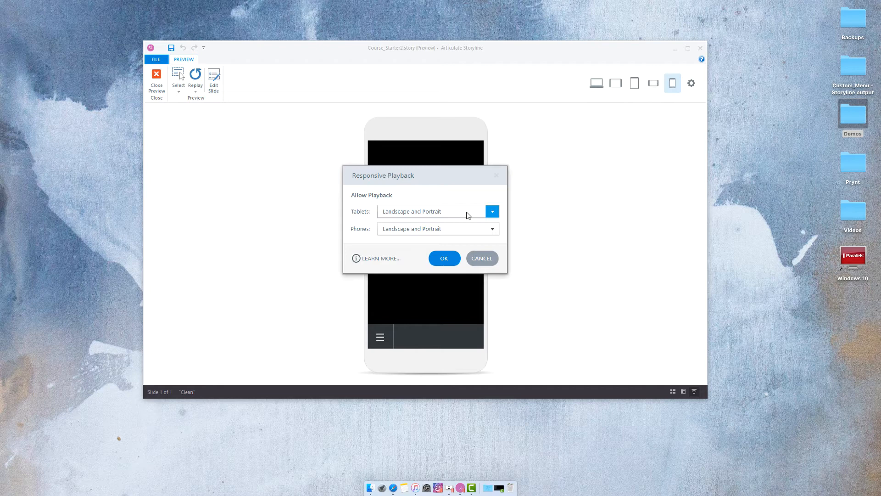
pyautogui.moveTo(358, 215)
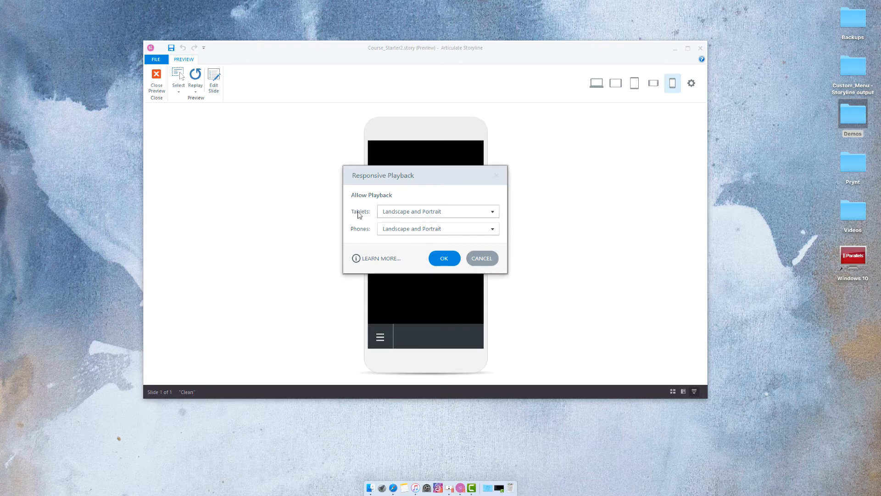
pyautogui.moveTo(376, 218)
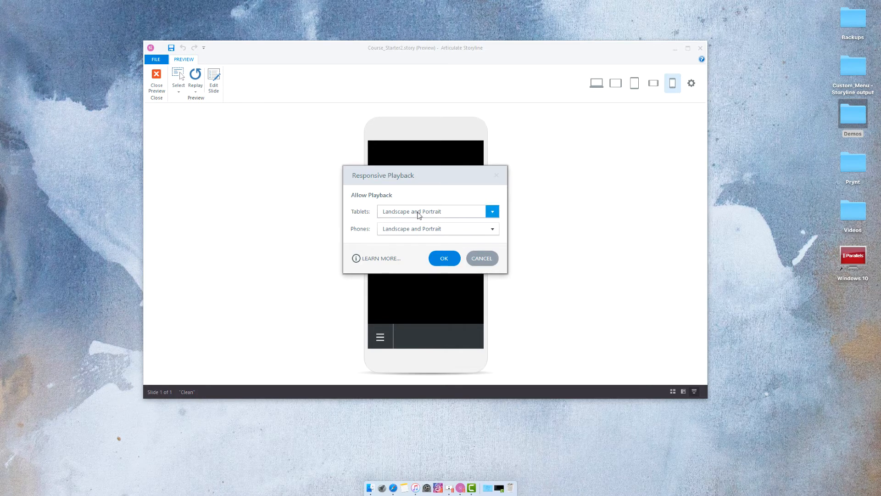
pyautogui.click(491, 211)
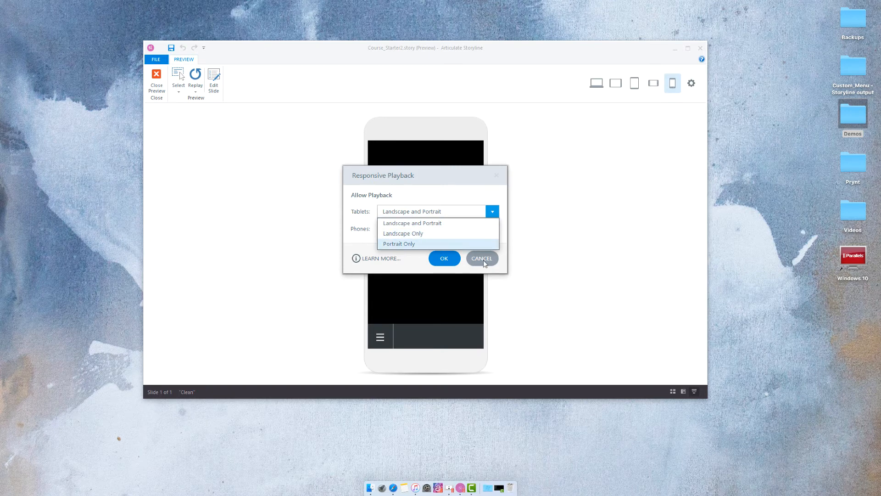
pyautogui.click(411, 223)
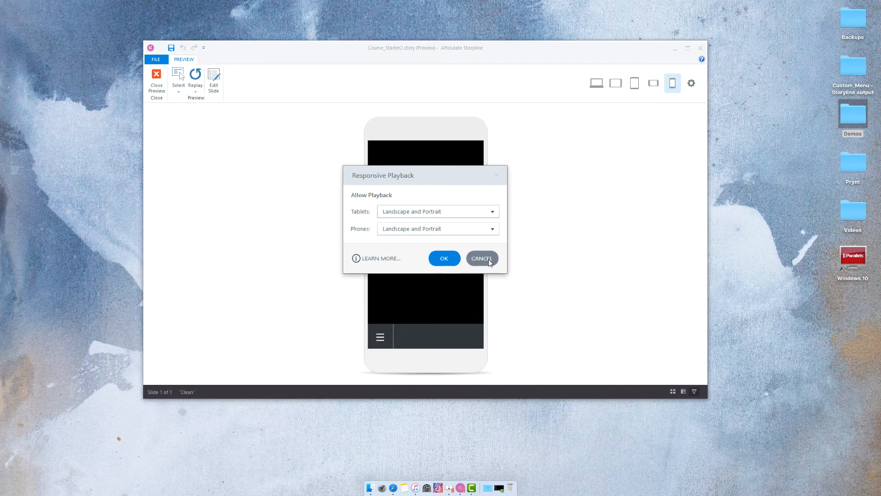
pyautogui.moveTo(632, 85)
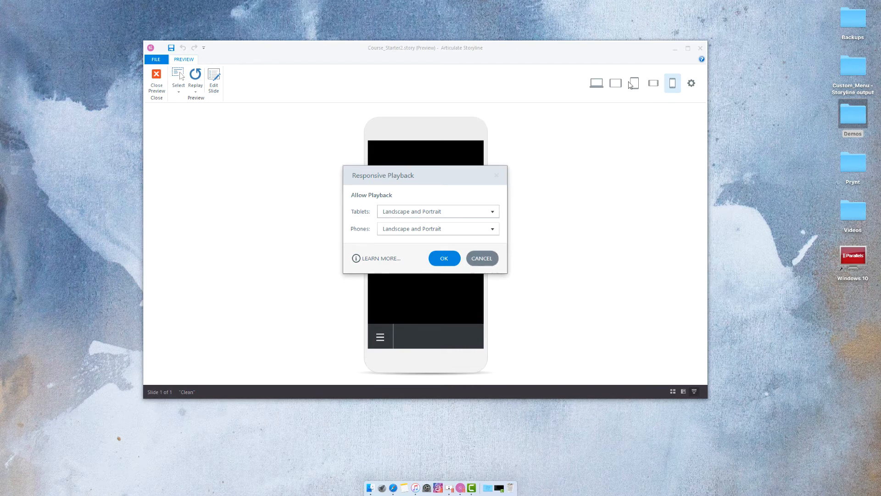
# Step: Cancel the playback settings and preview the slide in tablet landscape, then portrait
pyautogui.click(615, 83)
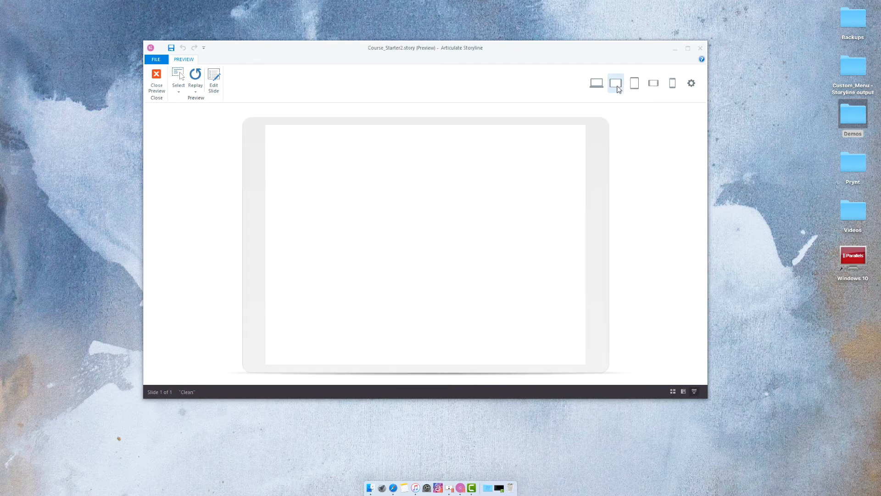
pyautogui.click(615, 83)
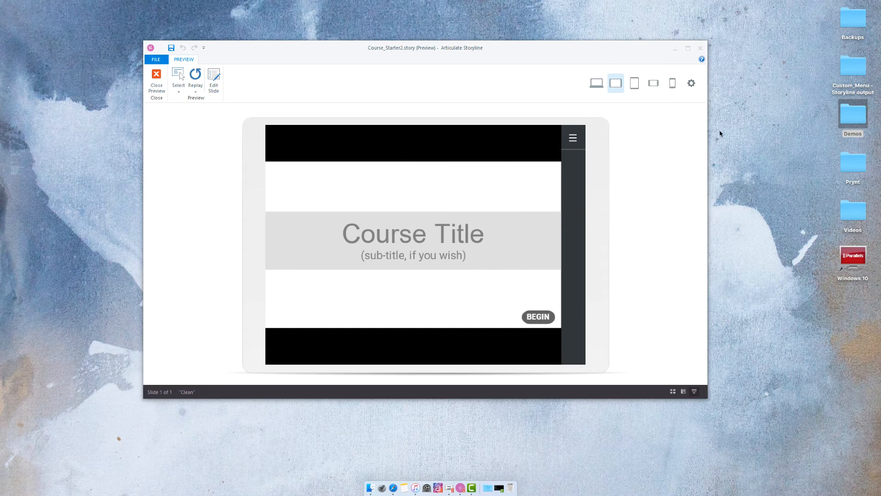
pyautogui.moveTo(633, 83)
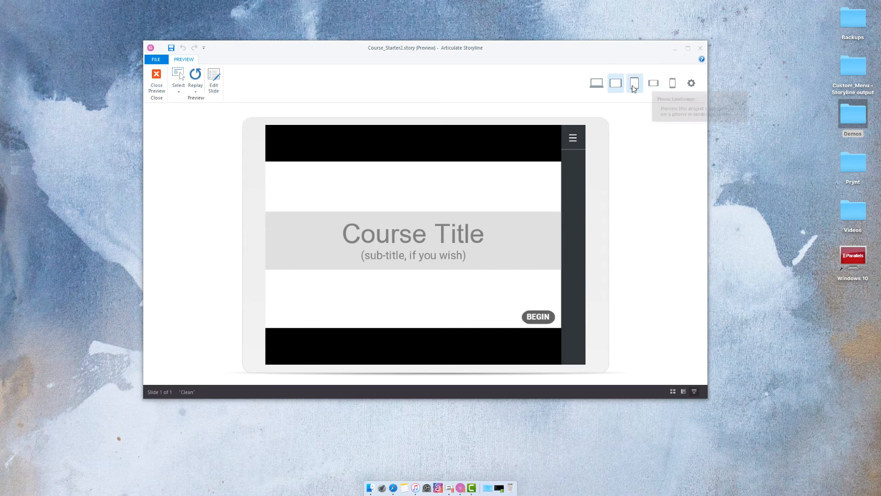
pyautogui.click(634, 82)
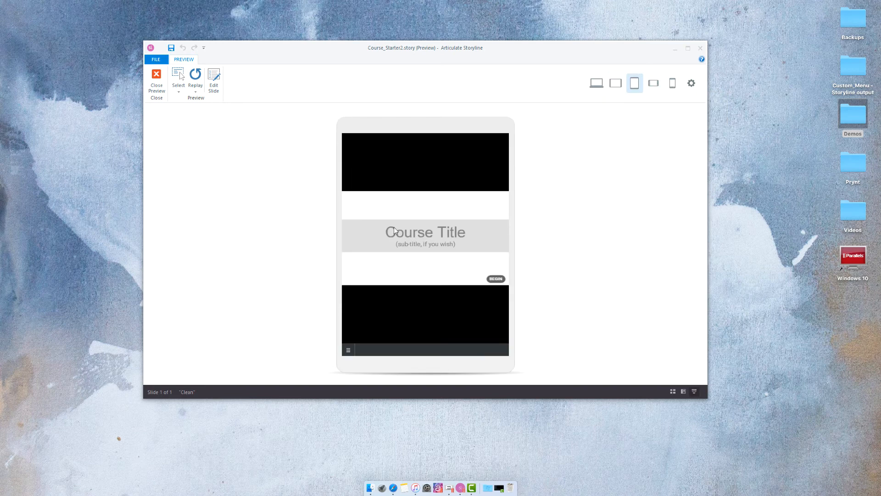
pyautogui.moveTo(393, 296)
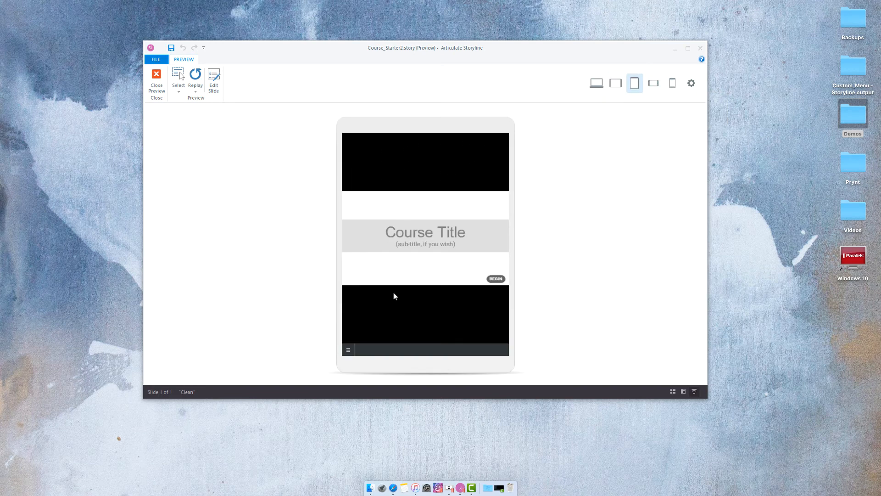
pyautogui.moveTo(376, 343)
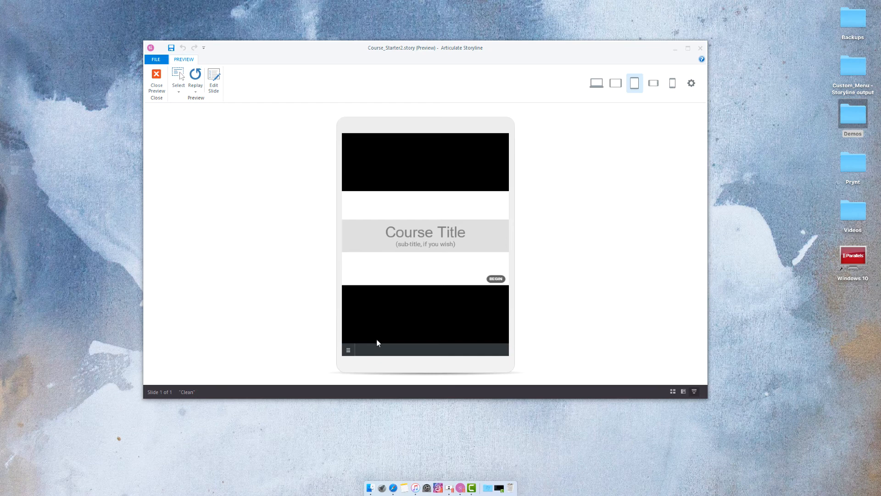
pyautogui.moveTo(424, 311)
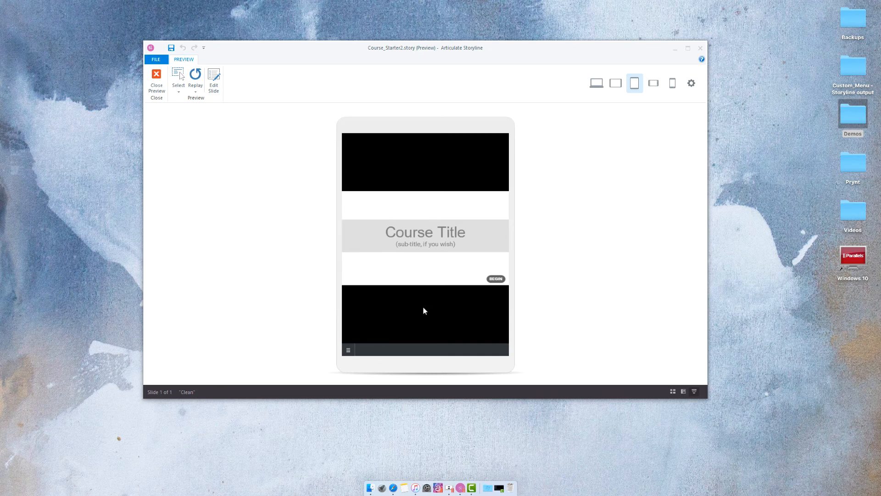
pyautogui.moveTo(505, 280)
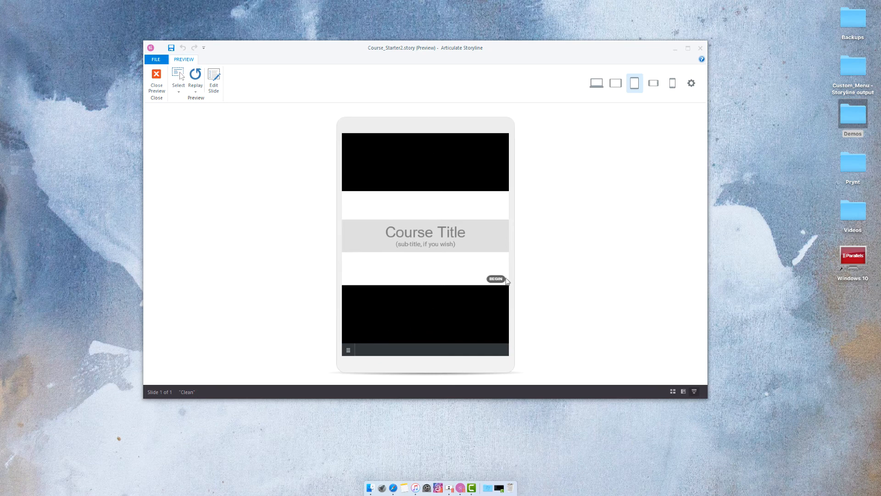
pyautogui.moveTo(459, 264)
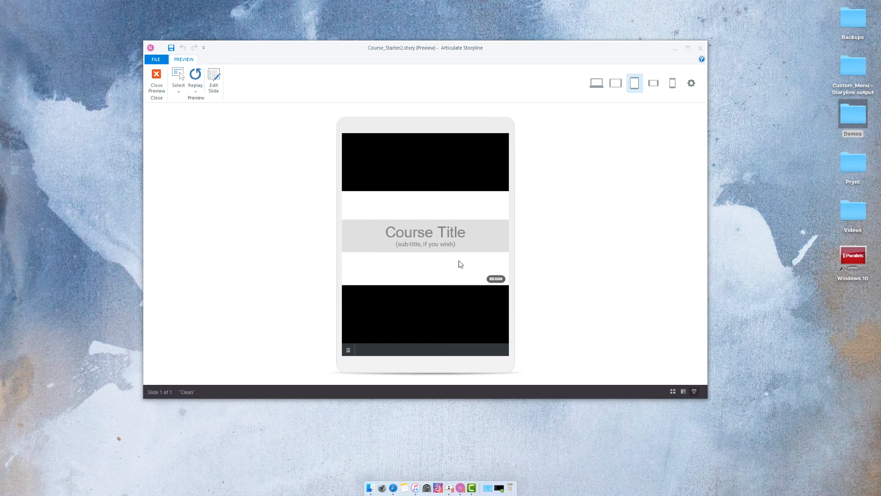
pyautogui.moveTo(407, 258)
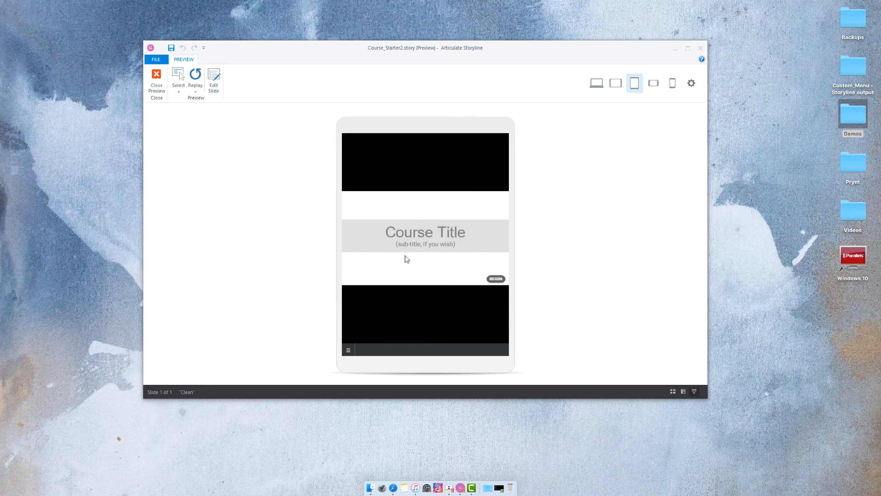
pyautogui.moveTo(593, 128)
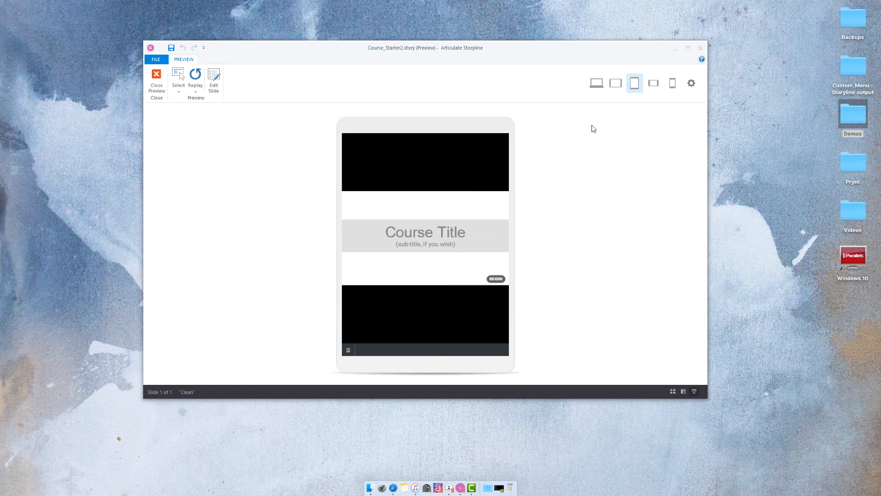
# Step: Show phone portrait, reopen and cancel Responsive Playback, then switch to desktop preview
pyautogui.click(672, 83)
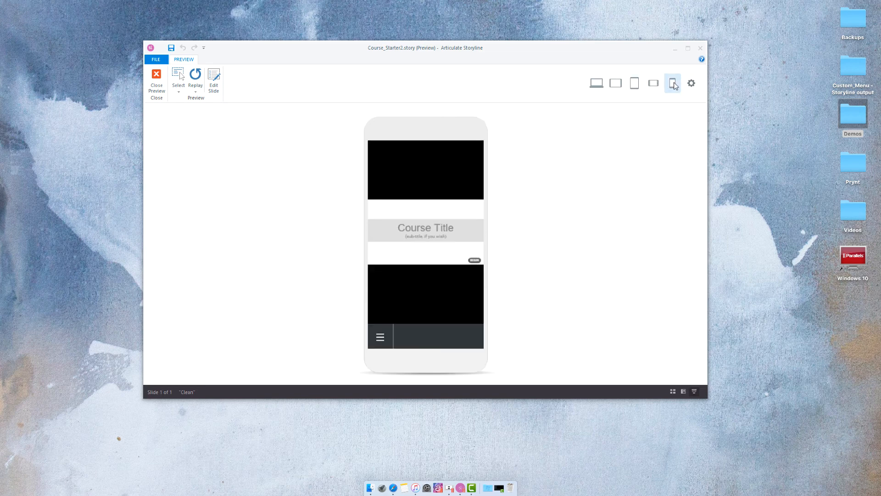
pyautogui.click(672, 83)
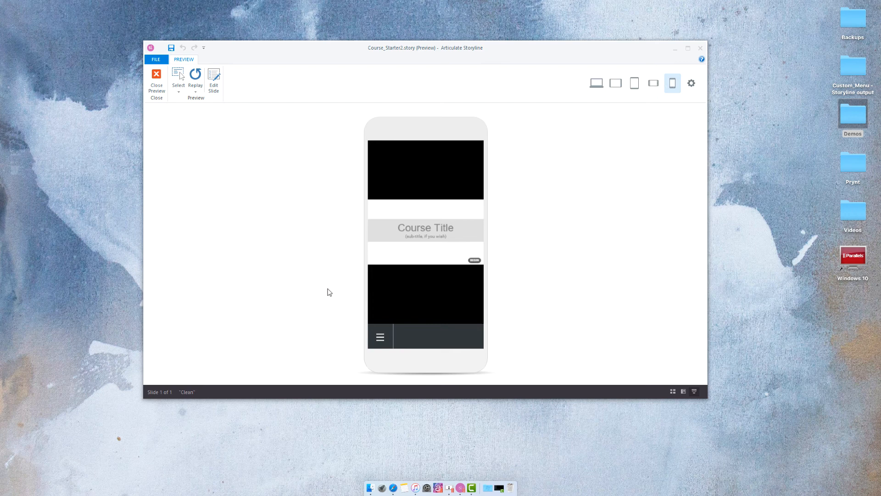
pyautogui.moveTo(526, 163)
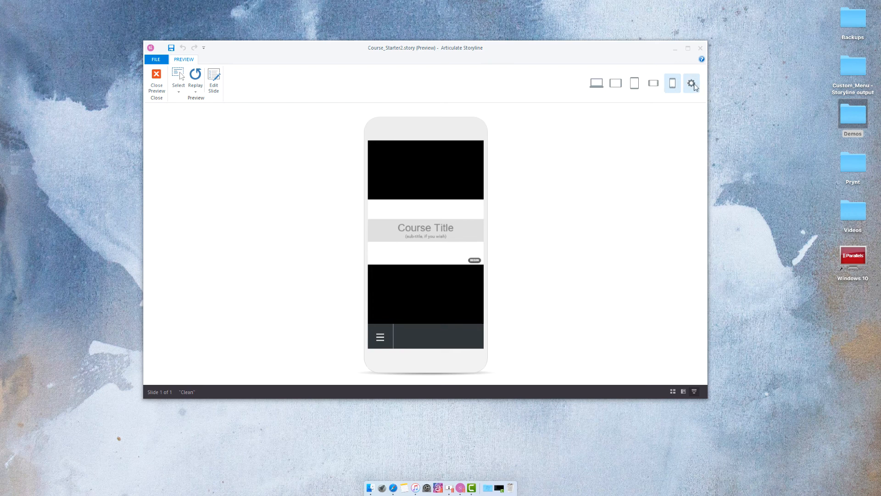
pyautogui.click(690, 83)
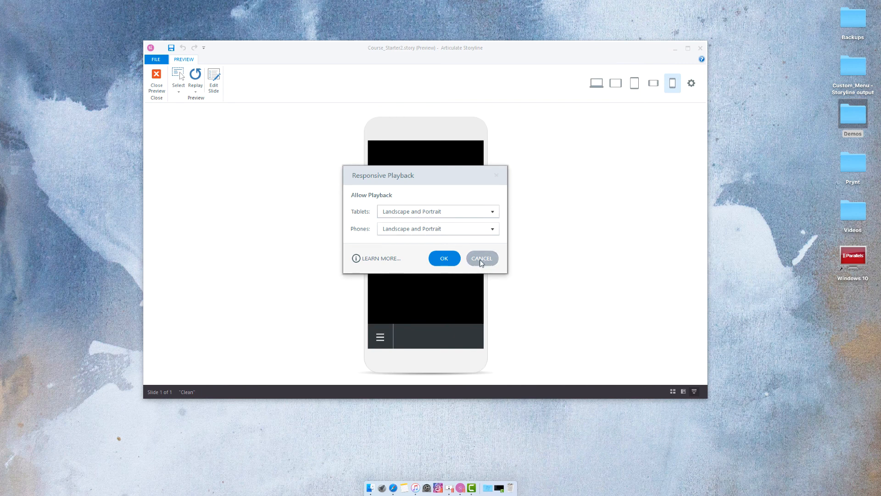
pyautogui.click(481, 258)
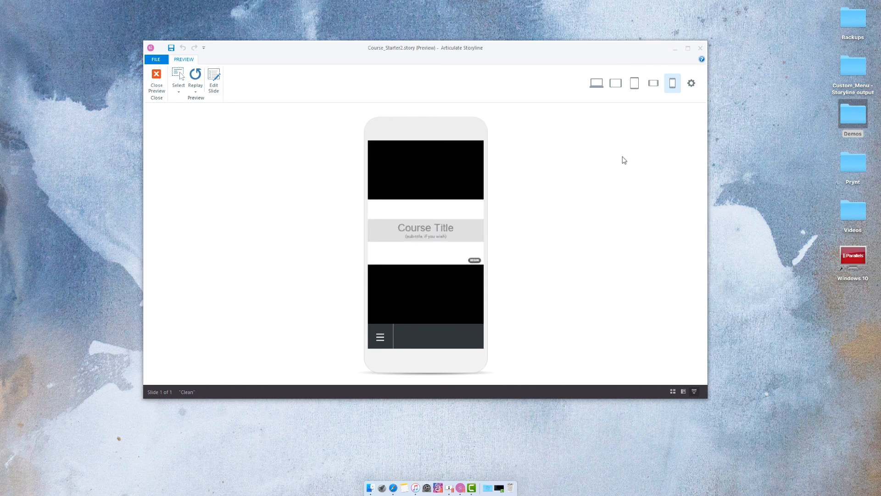
pyautogui.click(596, 83)
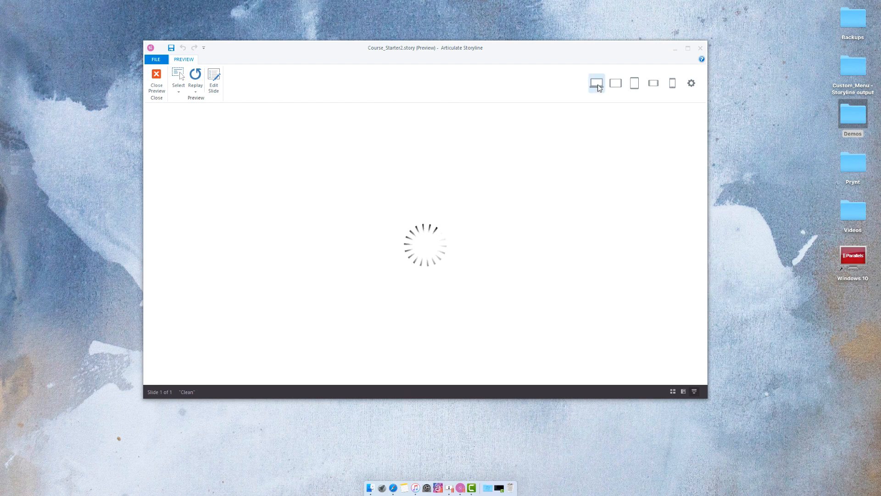